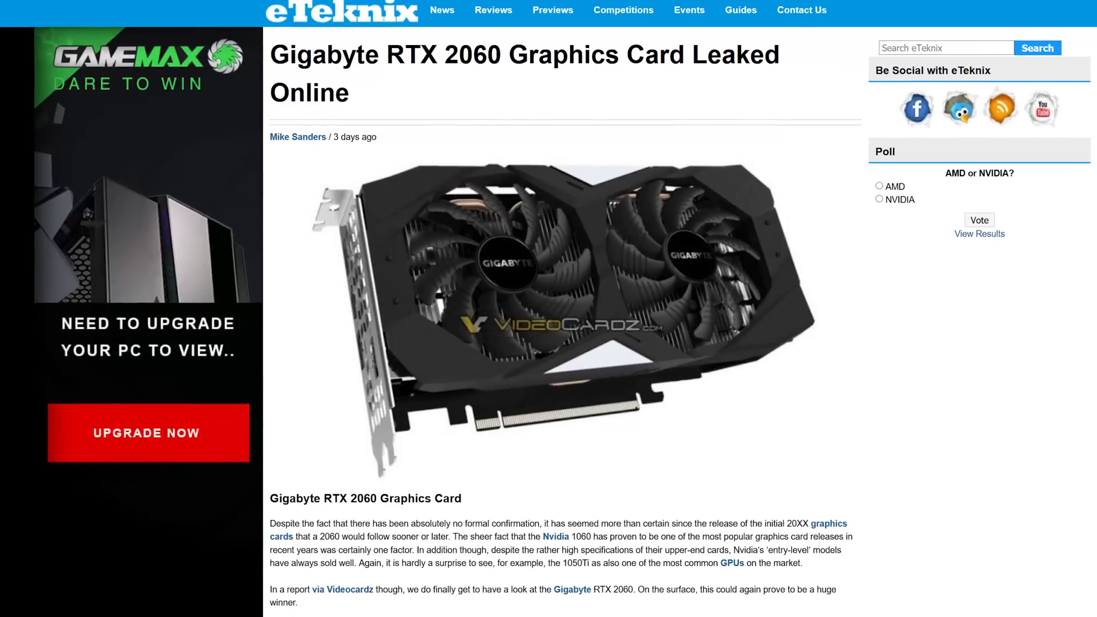
# Step: Scroll the Gigabyte RTX 2060 leak article past the card image to the Specification heading
pyautogui.scroll(-3)
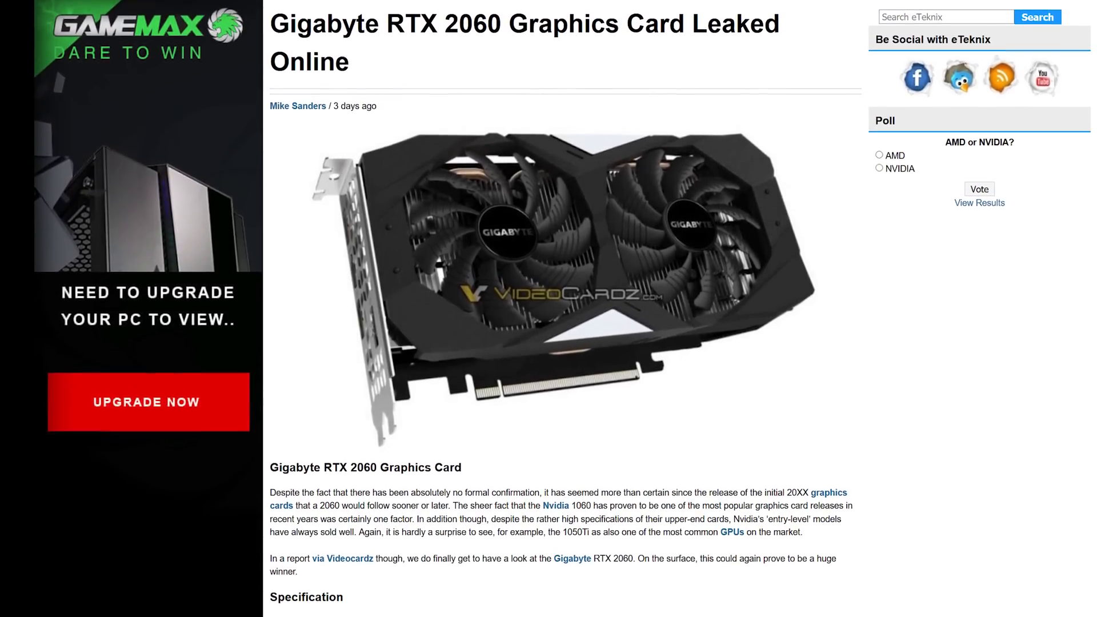
pyautogui.scroll(-3)
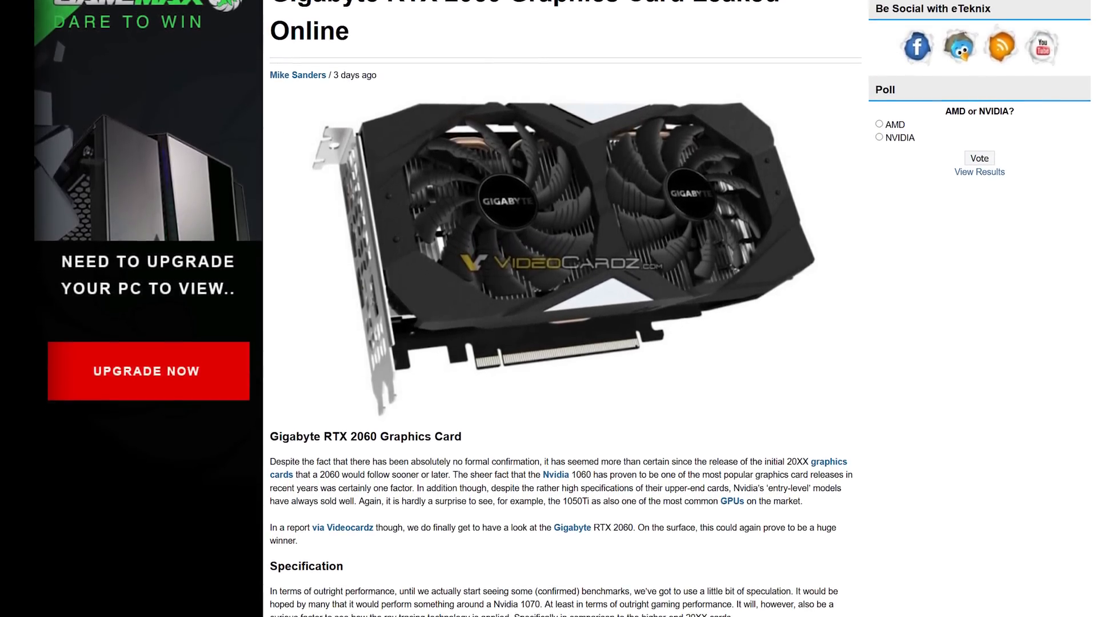
pyautogui.scroll(-3)
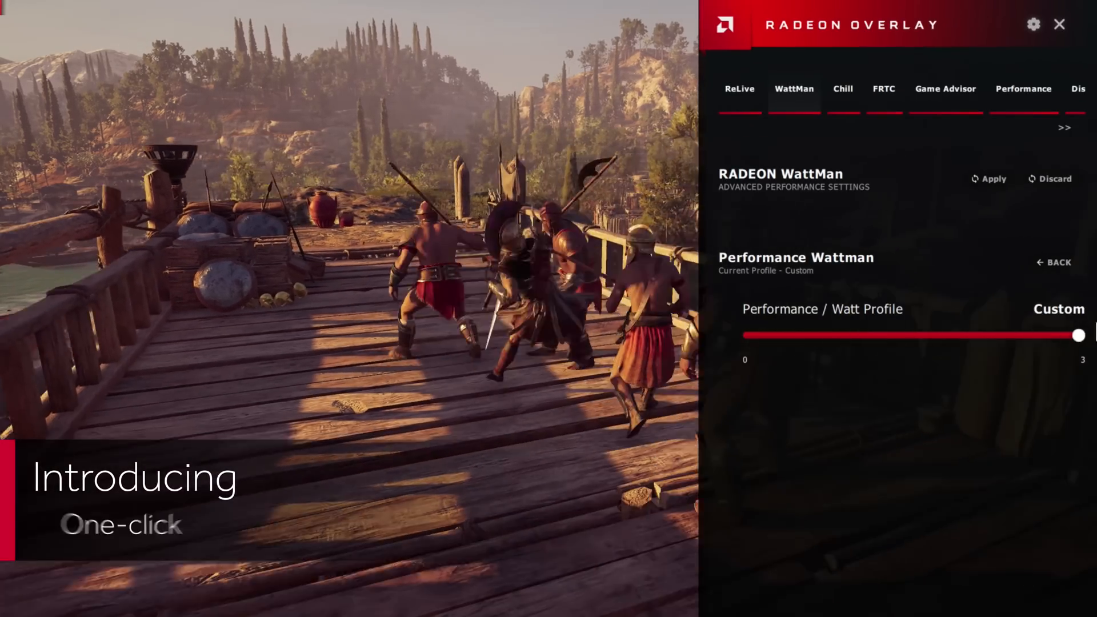
# Step: Set WattMan Tuning Control to Auto Undervolt GPU and apply it
pyautogui.click(1052, 262)
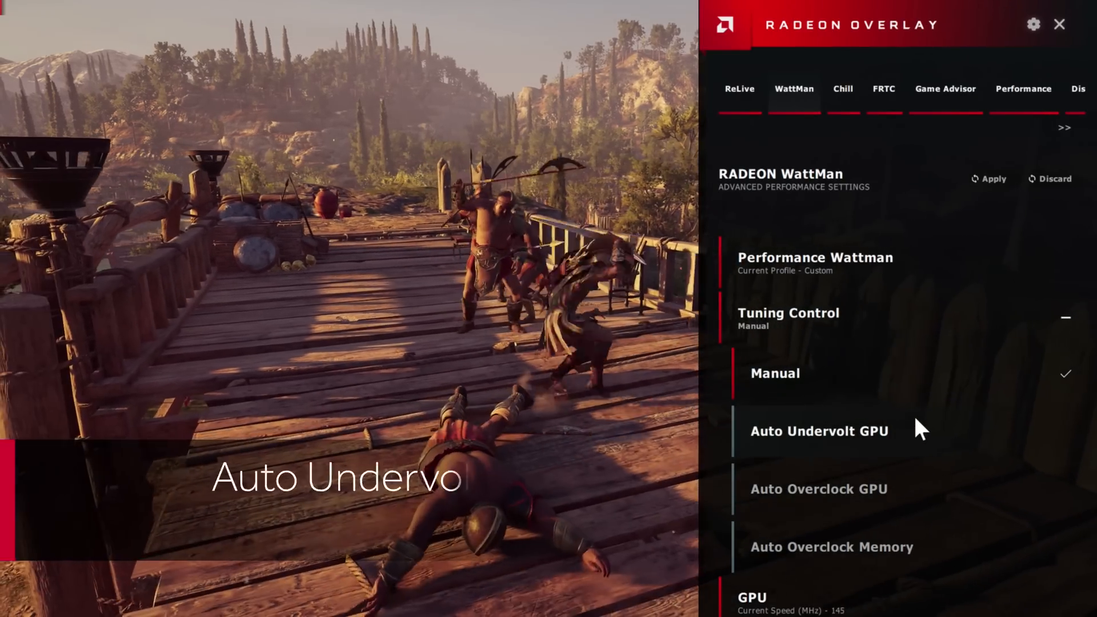
pyautogui.click(819, 431)
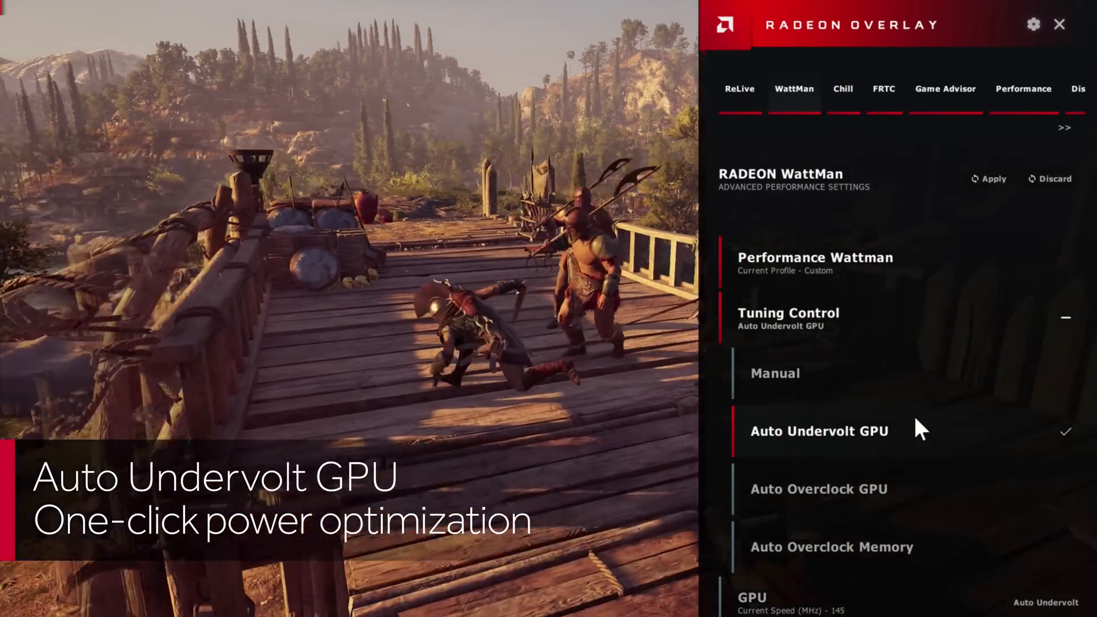
pyautogui.click(819, 489)
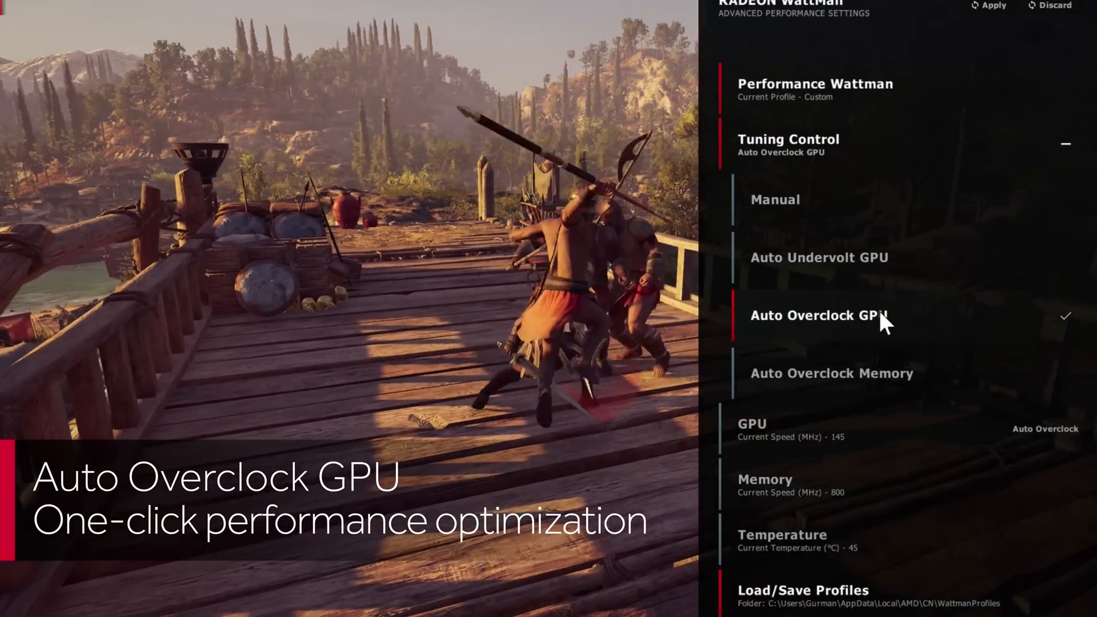
pyautogui.click(831, 373)
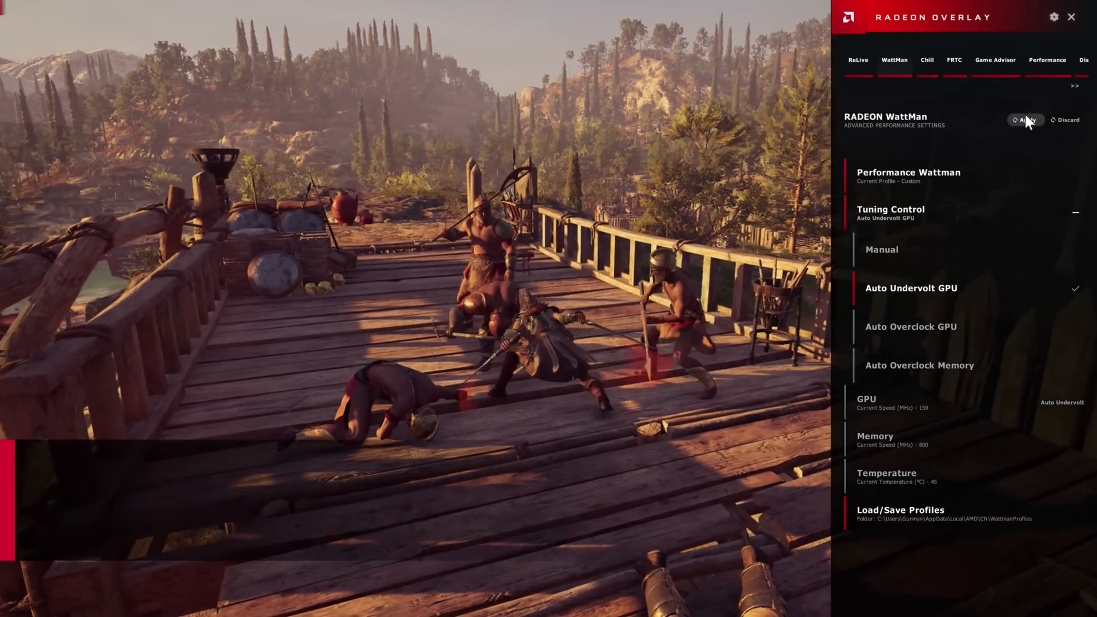
pyautogui.click(1025, 119)
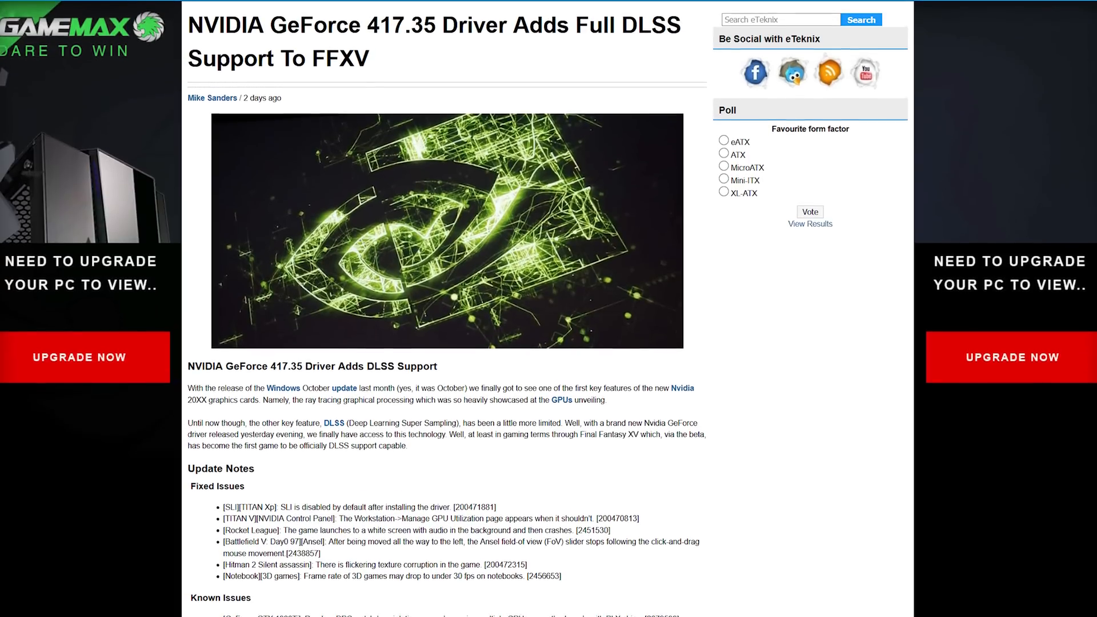
# Step: Scroll the NVIDIA 417.35 driver article through Fixed and Known Issues to the FFXV screenshot
pyautogui.scroll(-3)
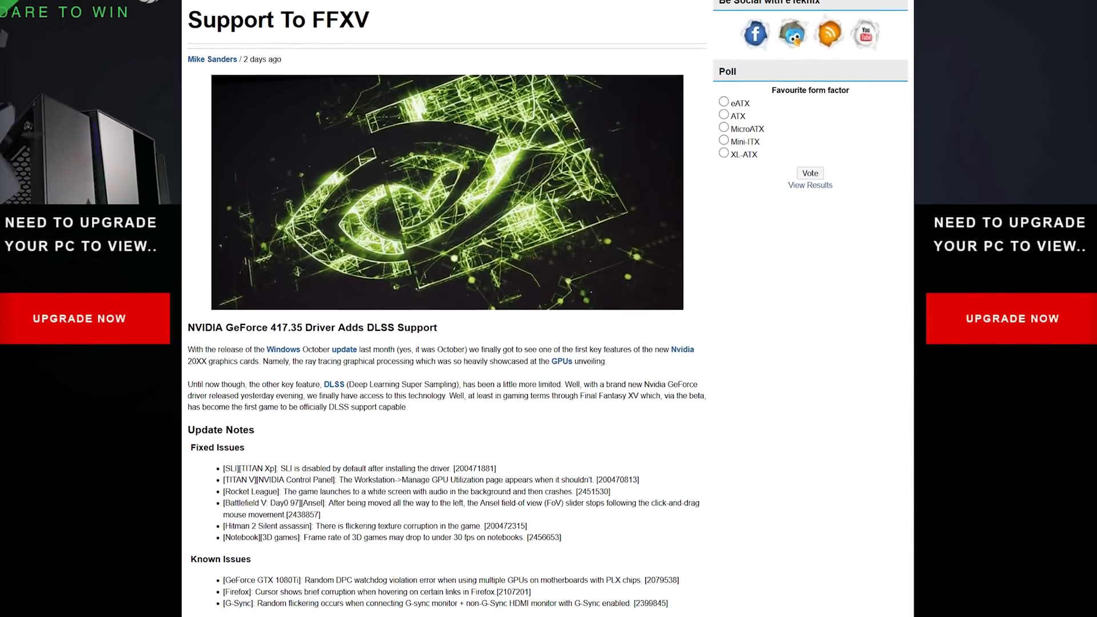
pyautogui.scroll(-3)
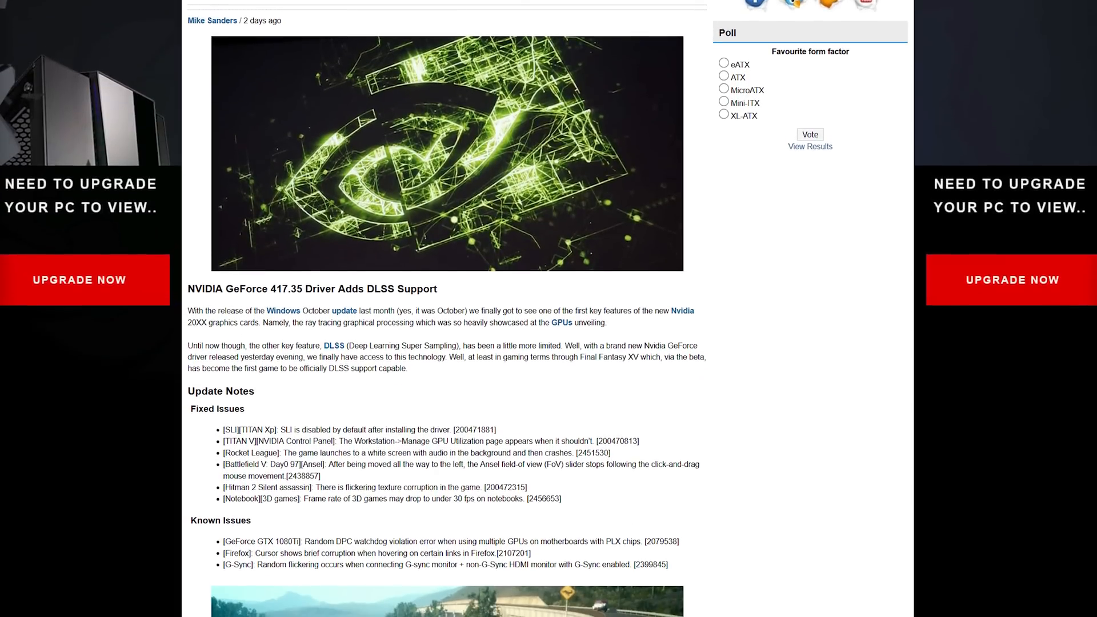
pyautogui.scroll(-3)
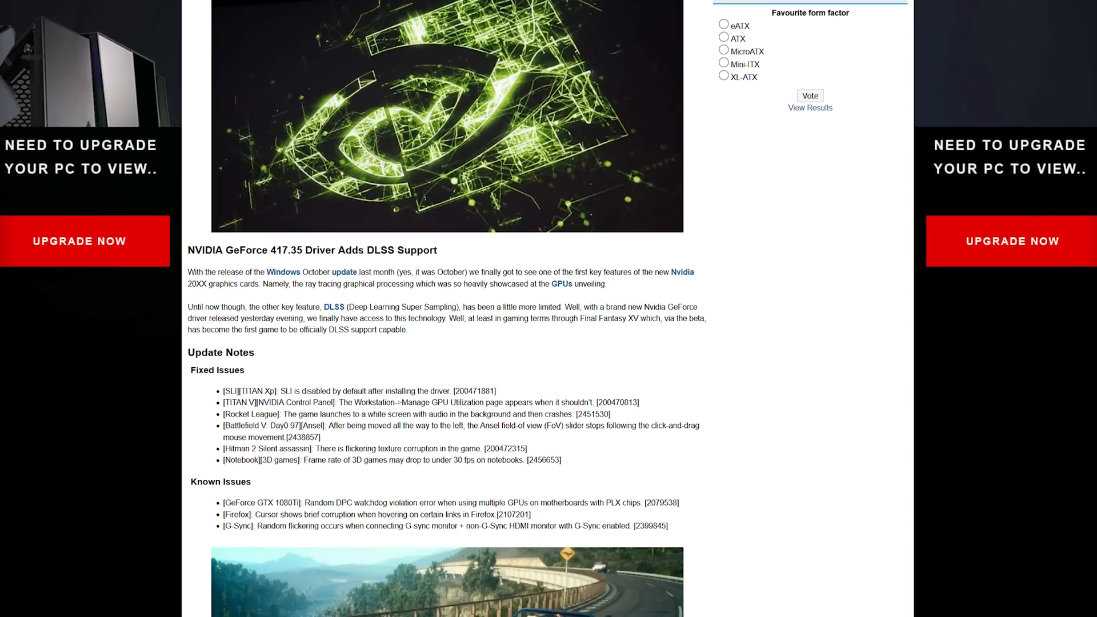
pyautogui.scroll(-3)
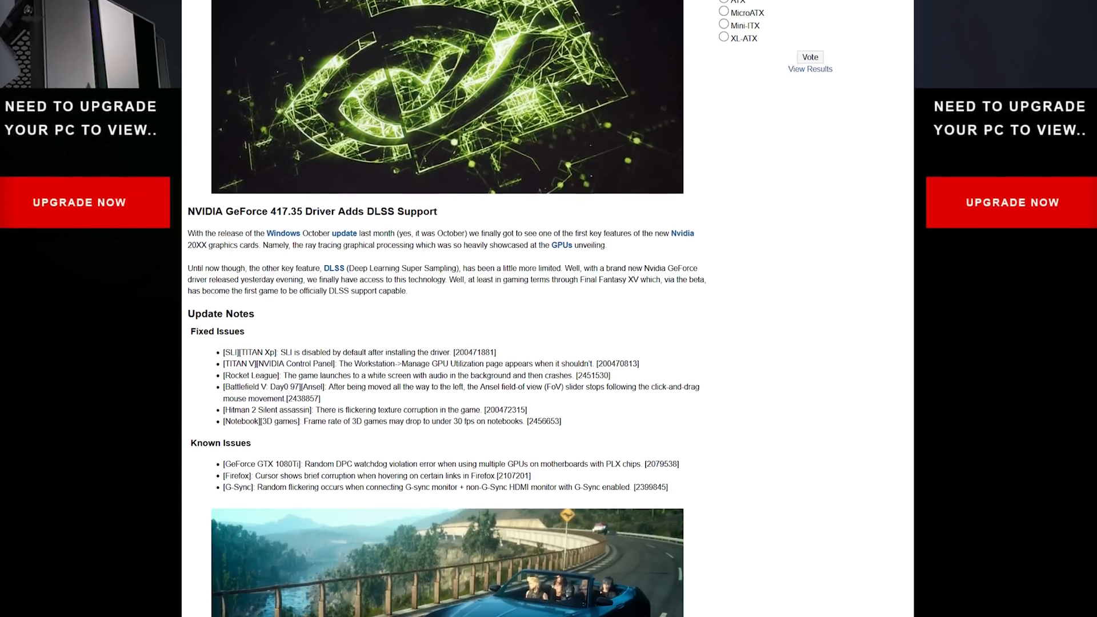
pyautogui.scroll(-3)
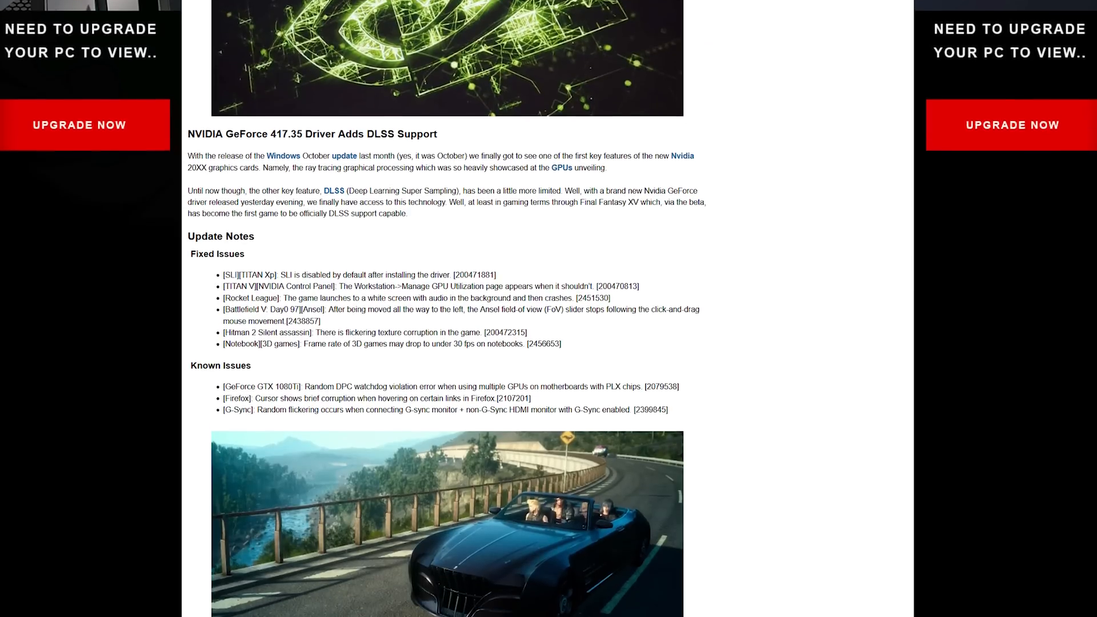
pyautogui.scroll(-3)
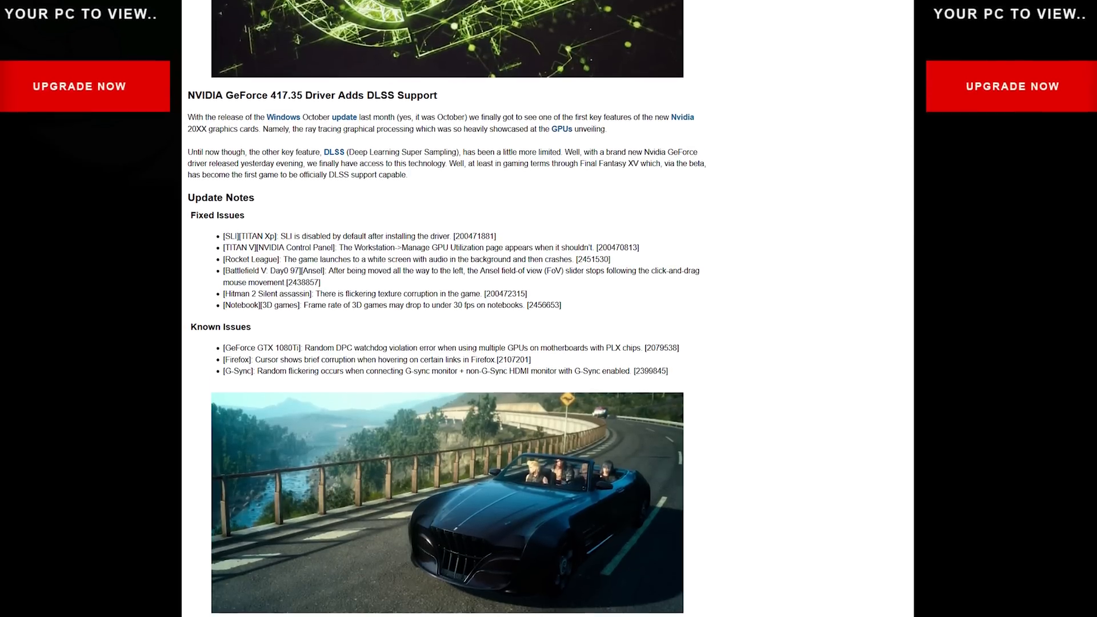